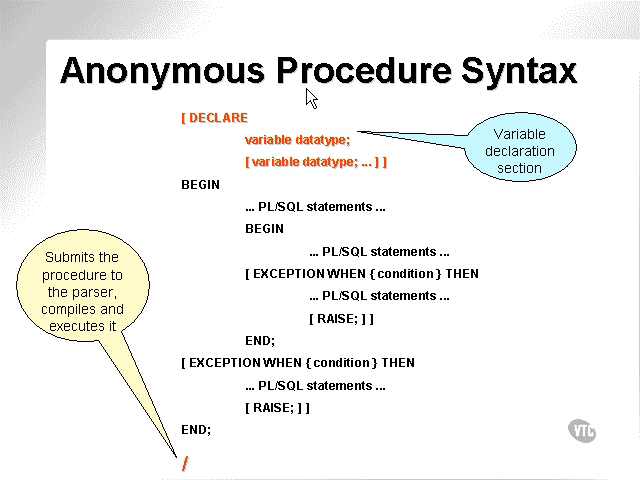
mouse_move(616, 152)
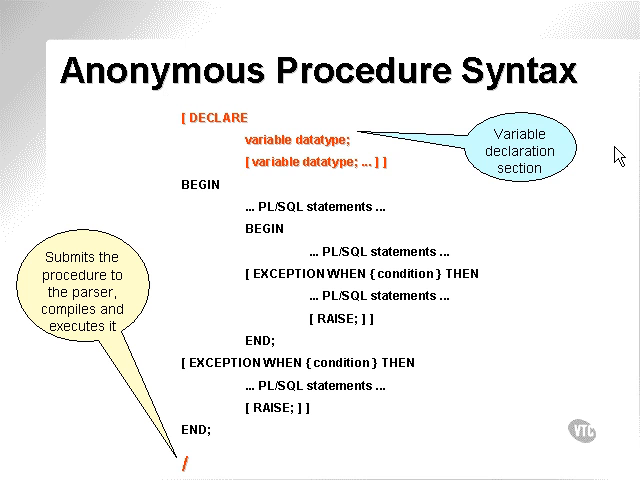
mouse_move(512, 148)
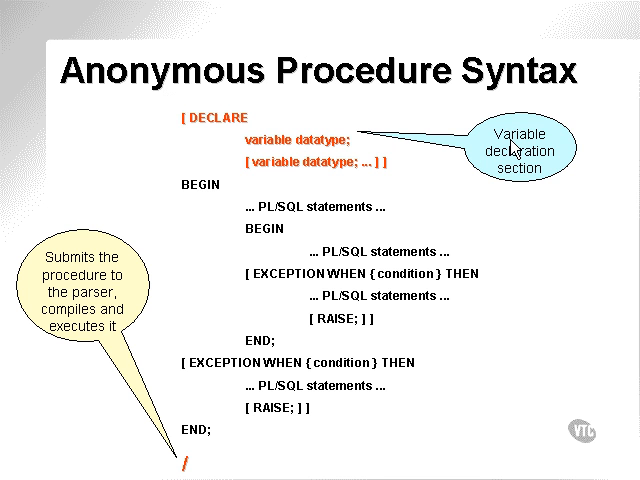
mouse_move(198, 132)
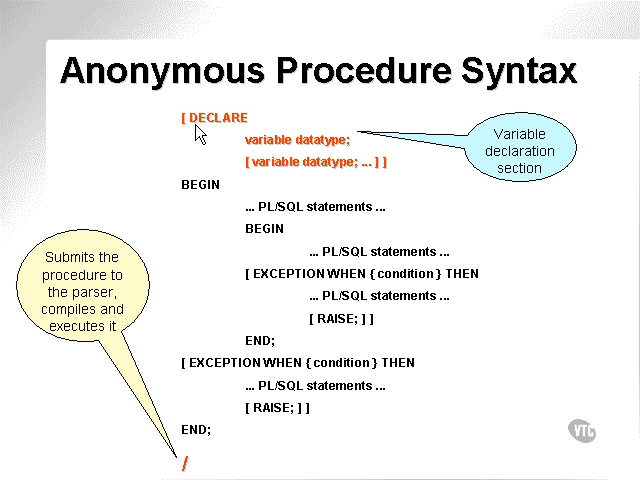
mouse_move(206, 128)
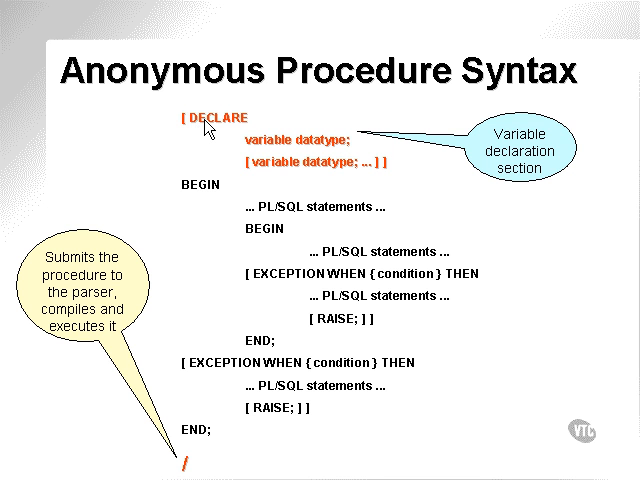
mouse_move(176, 144)
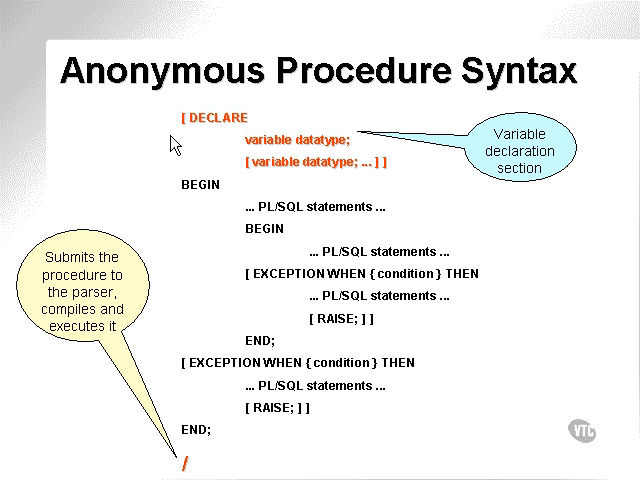
mouse_move(228, 464)
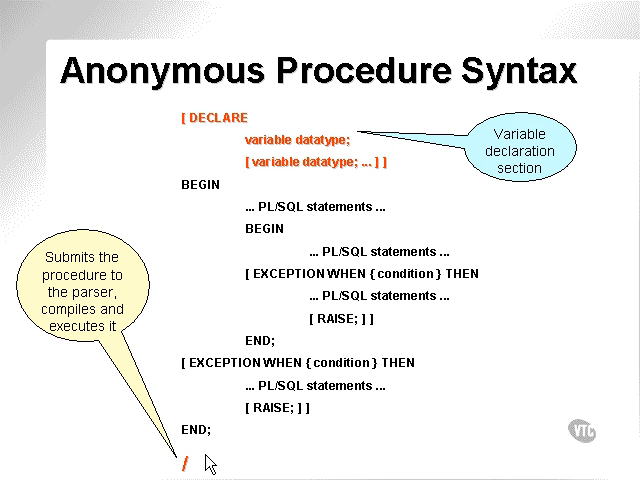
mouse_move(92, 316)
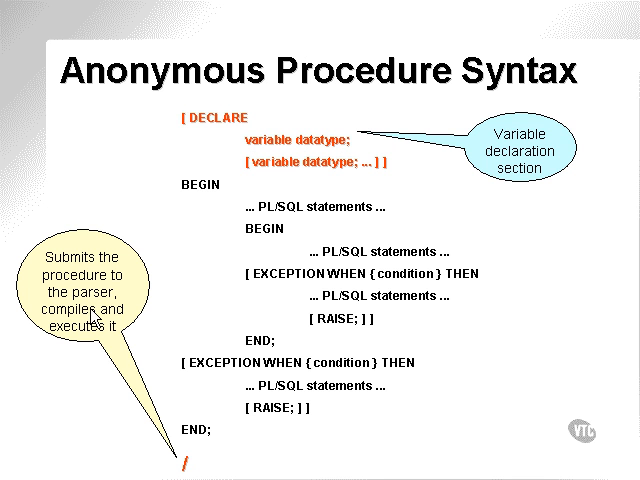
mouse_move(332, 350)
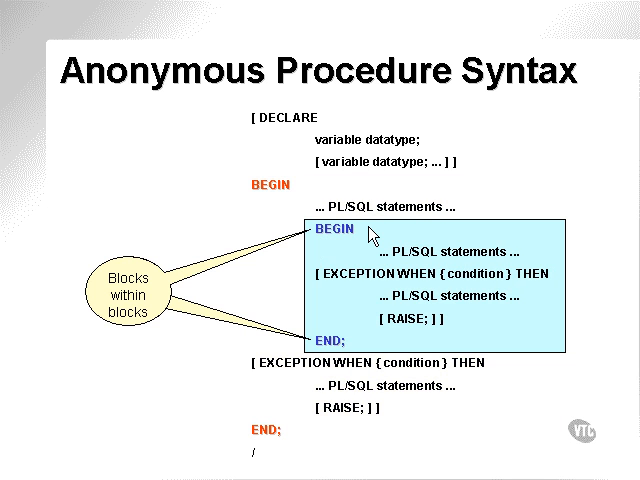
mouse_move(384, 248)
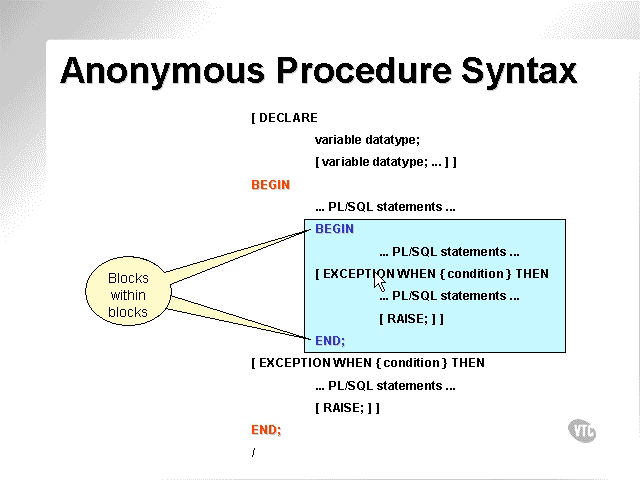
mouse_move(436, 284)
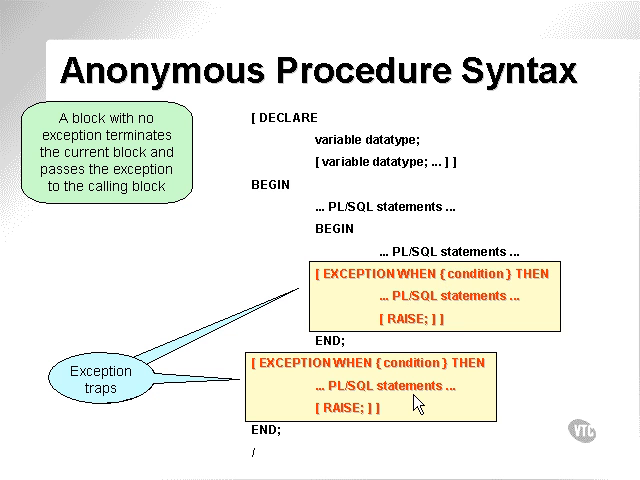
mouse_move(460, 326)
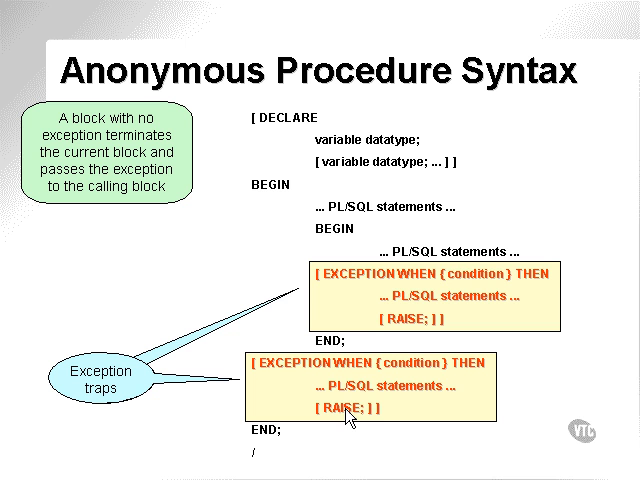
mouse_move(352, 418)
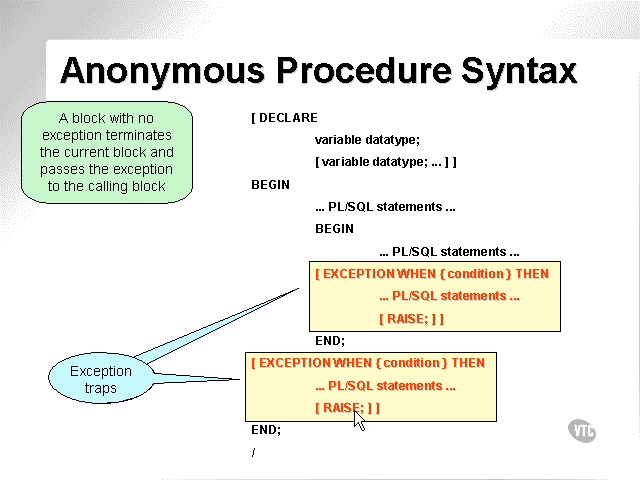
mouse_move(364, 418)
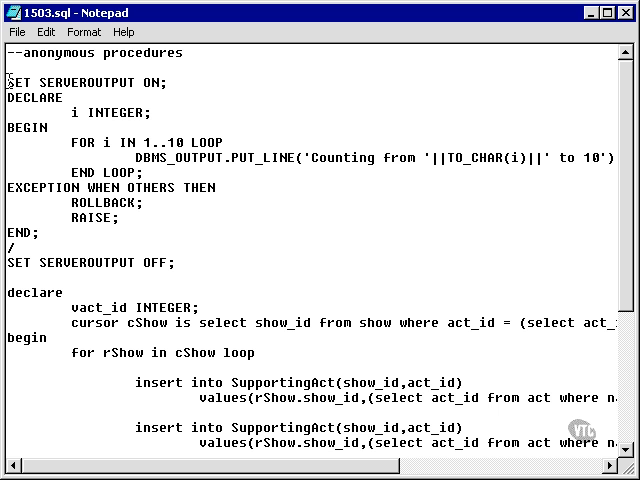
Highlight the DBMS_OUTPUT.PUT_LINE call, the whole counting-loop script and its FOR loop header.
left_click_drag(10, 98, 56, 238)
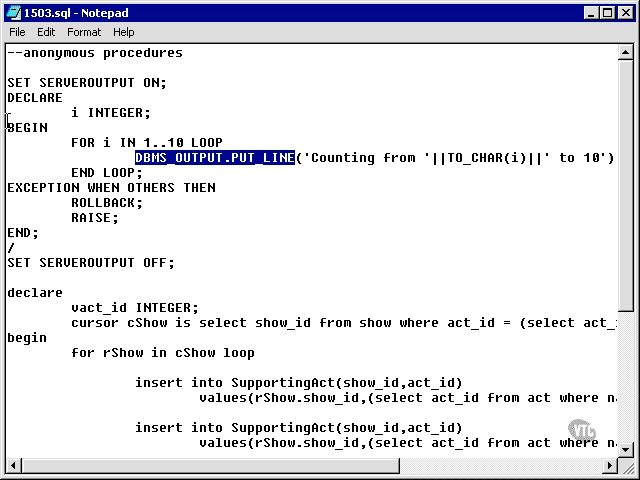
left_click_drag(0, 82, 172, 262)
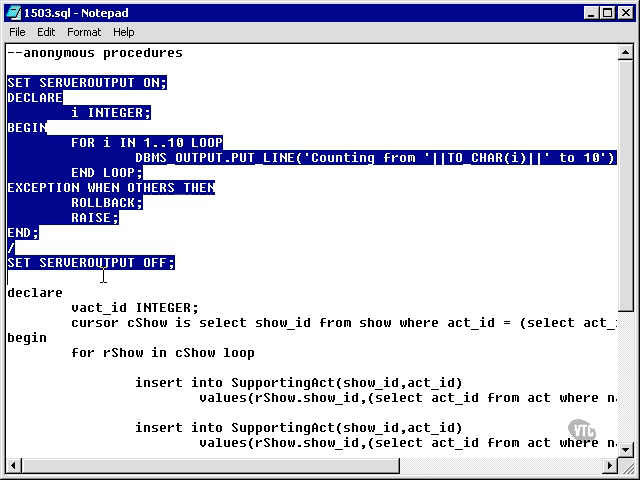
mouse_move(536, 408)
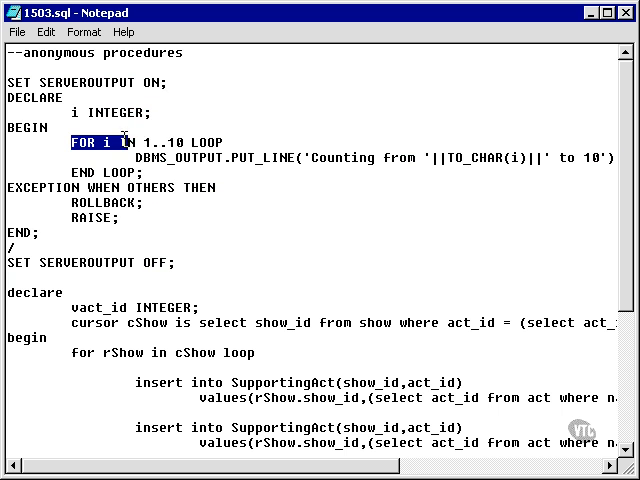
left_click_drag(122, 140, 218, 140)
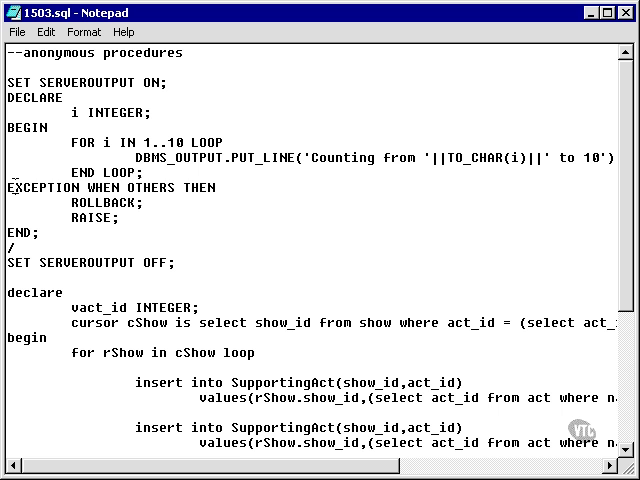
Highlight the loop body, clear it and select it again for explanation.
double_click(112, 202)
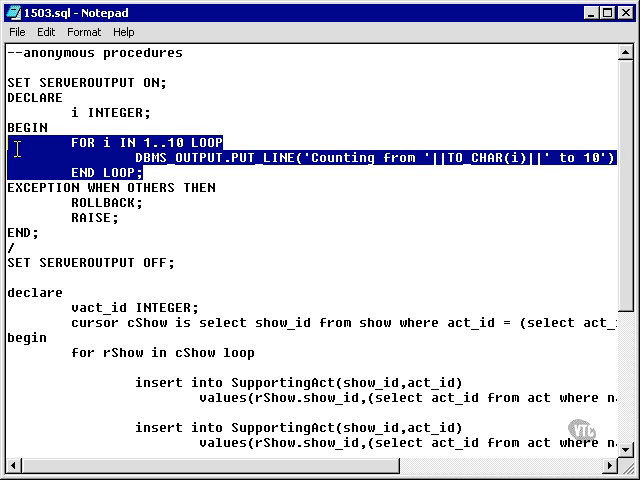
left_click(86, 200)
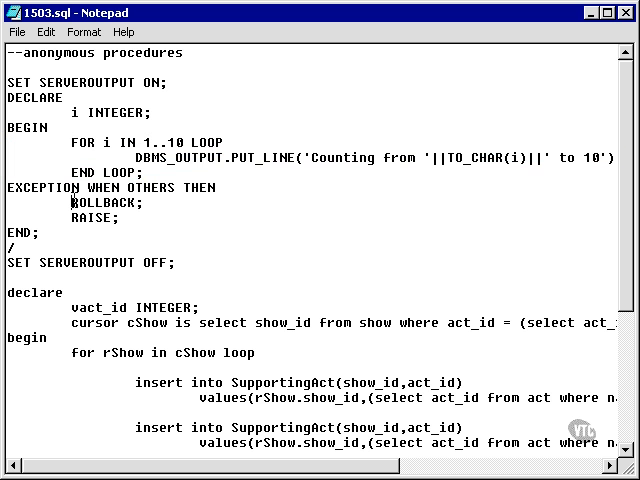
double_click(104, 202)
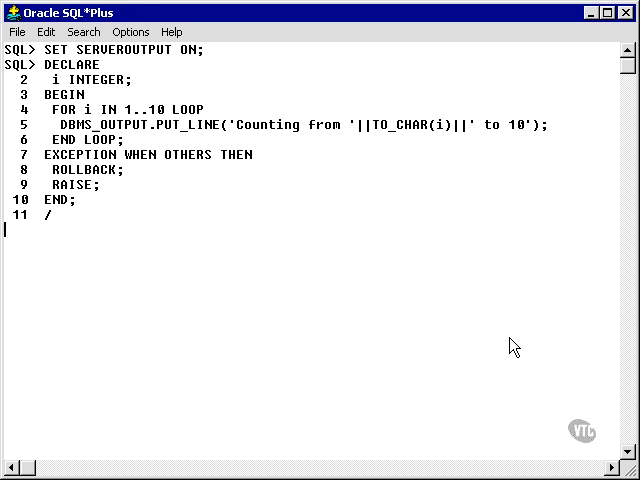
Run the entered counting-loop anonymous block in SQL*Plus.
key("Return")
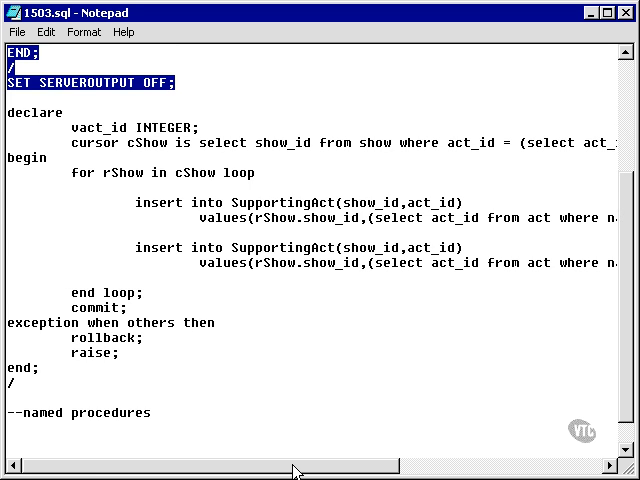
Scroll through the cursor procedure inserting into SupportingAct, then back up to the counting loop.
scroll("right", 3)
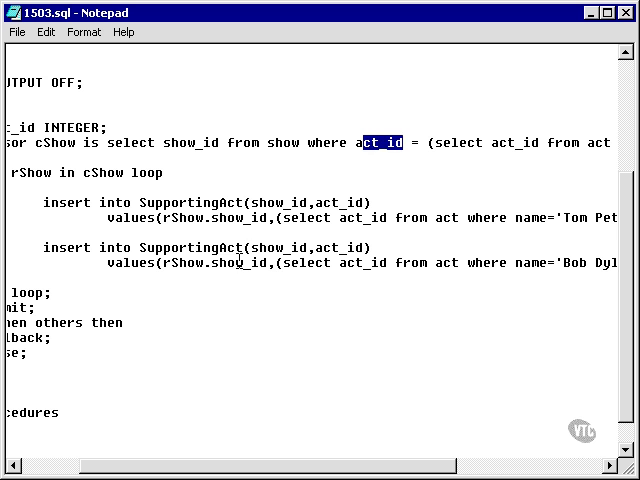
scroll("right", 3)
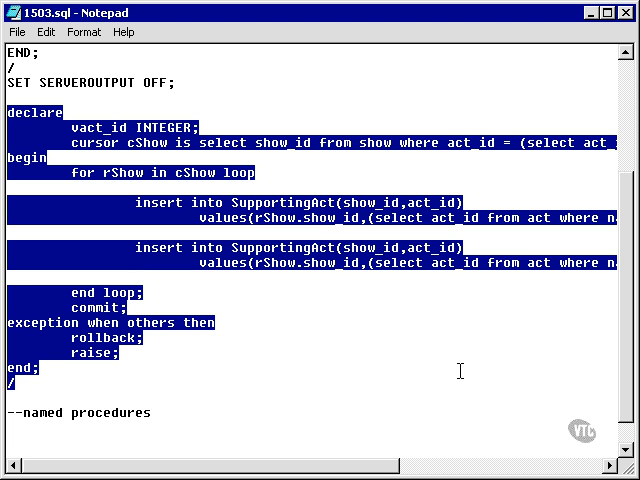
mouse_move(198, 362)
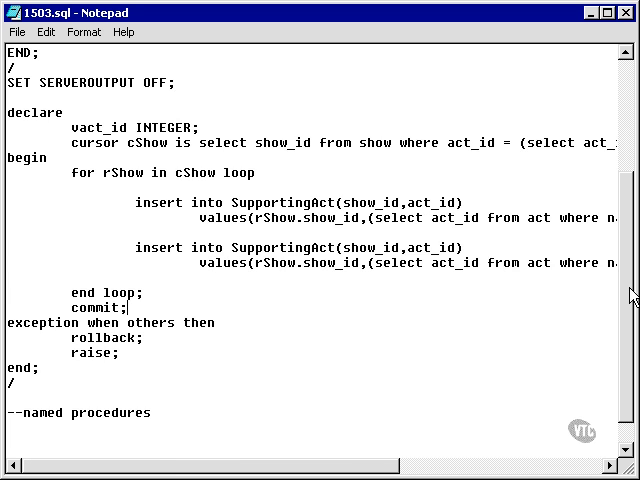
scroll("up", 3)
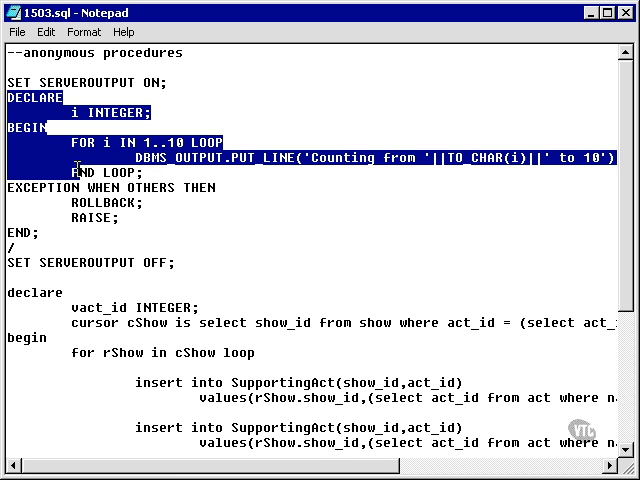